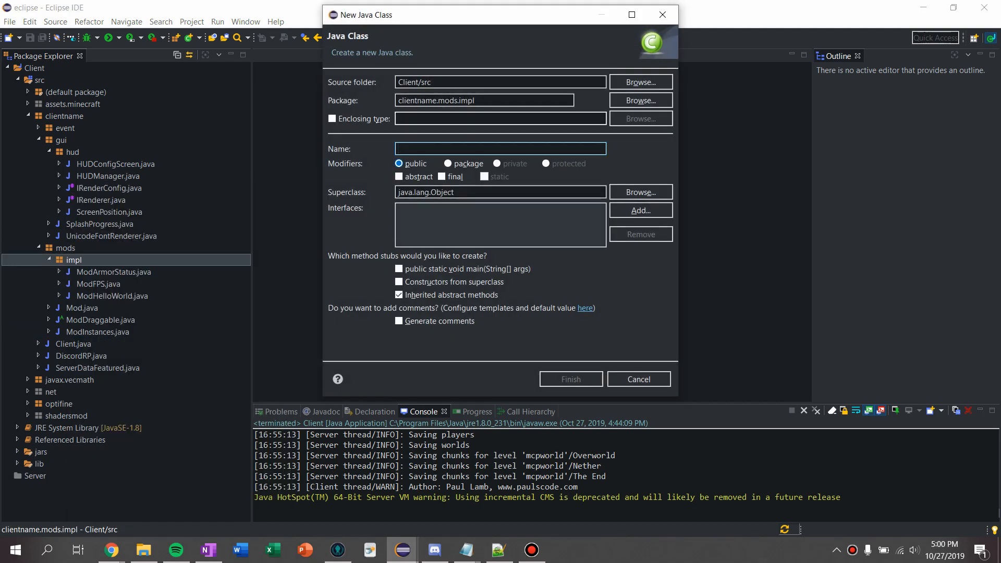
Create the new Java class ModXYZ in the clientname.mods.impl package
text(ModXYZ)
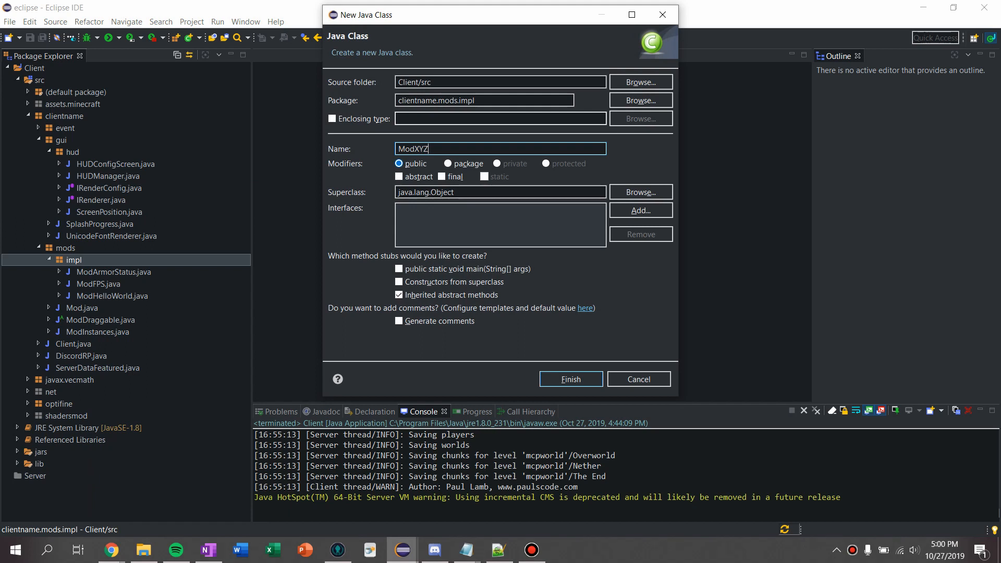
click(570, 378)
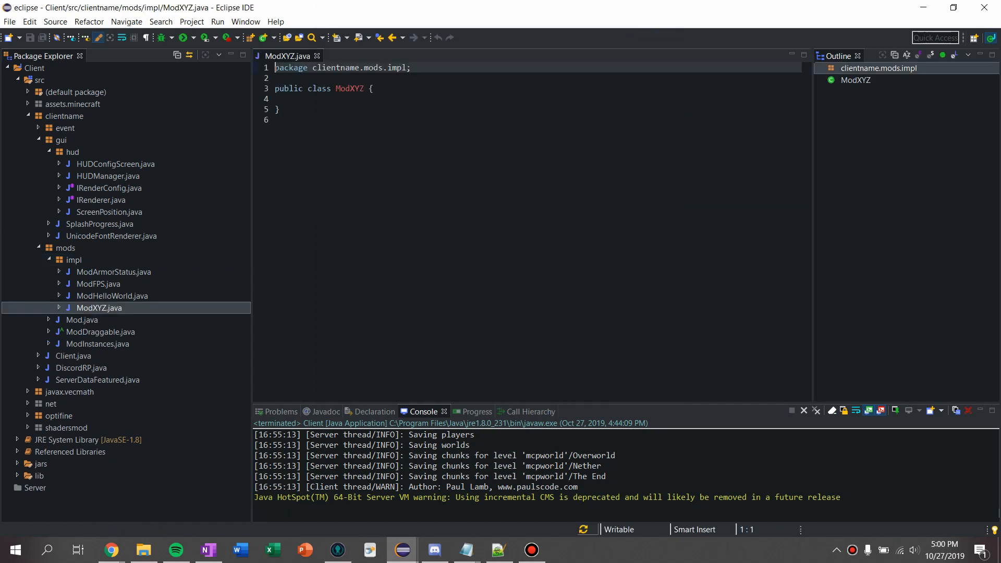
Make ModXYZ extend ModDraggable with stubbed methods, getHeight returning font.FONT_HEIGHT
text(extends)
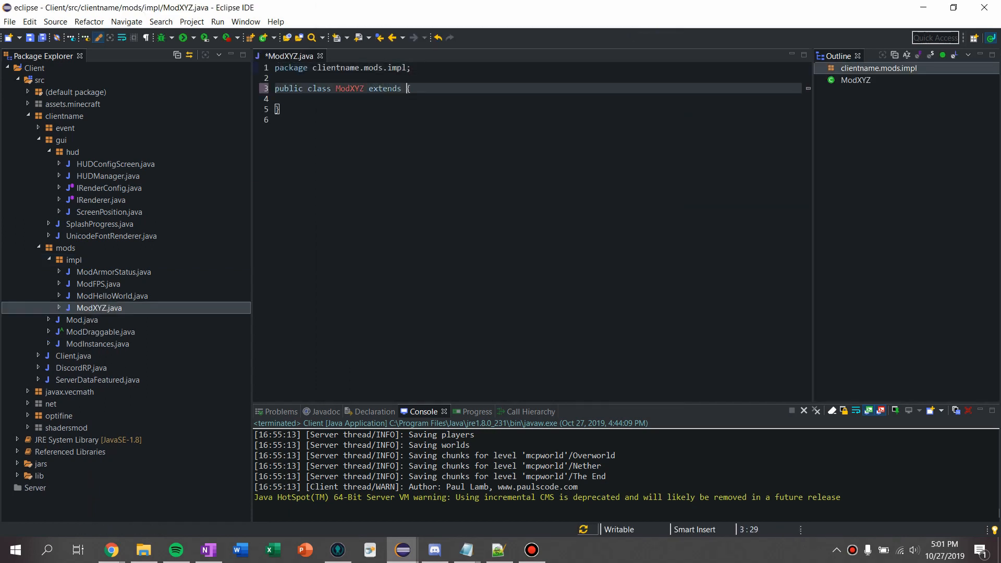
text(ModDraggable)
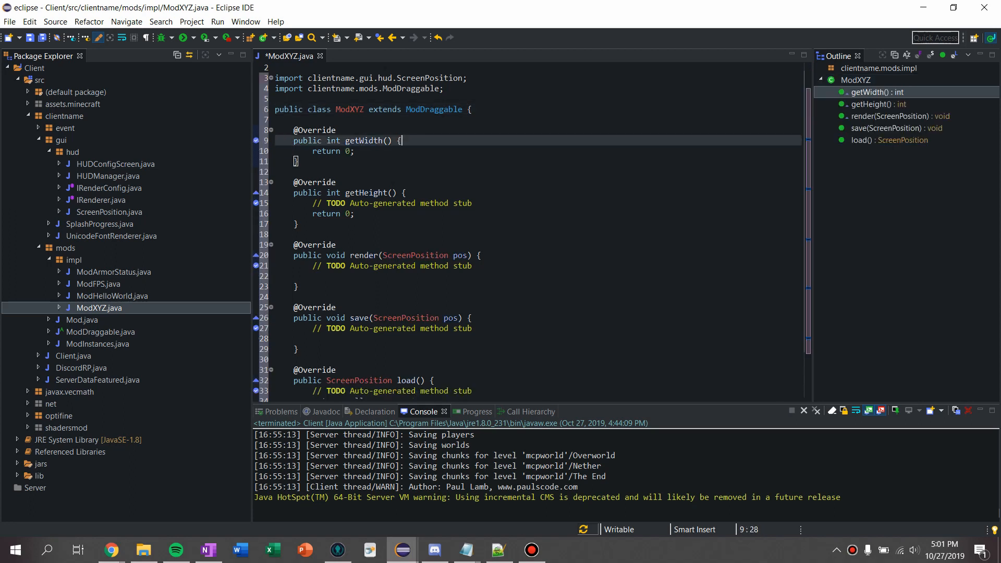
text(re)
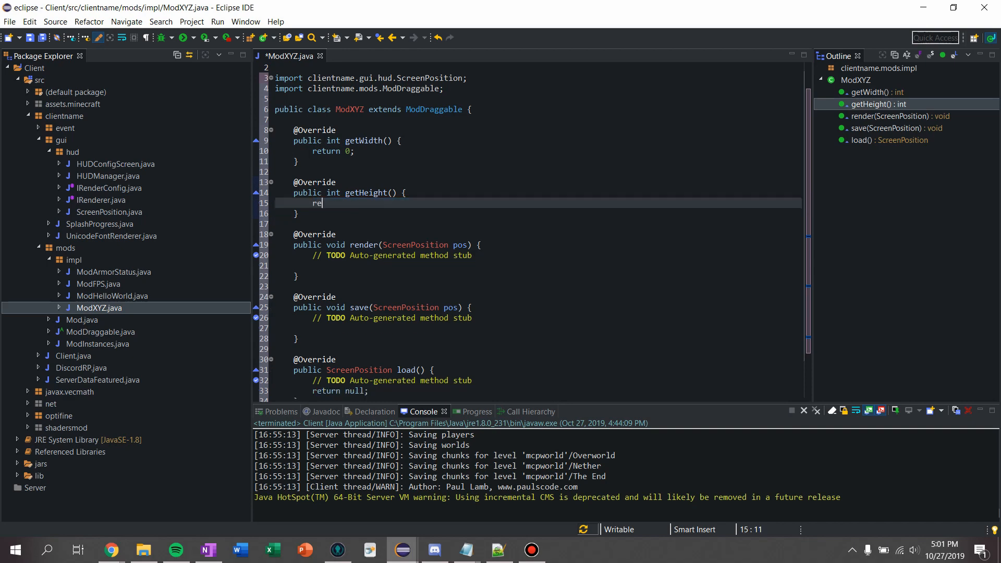
text(turn font.FONT_HEIGHT;)
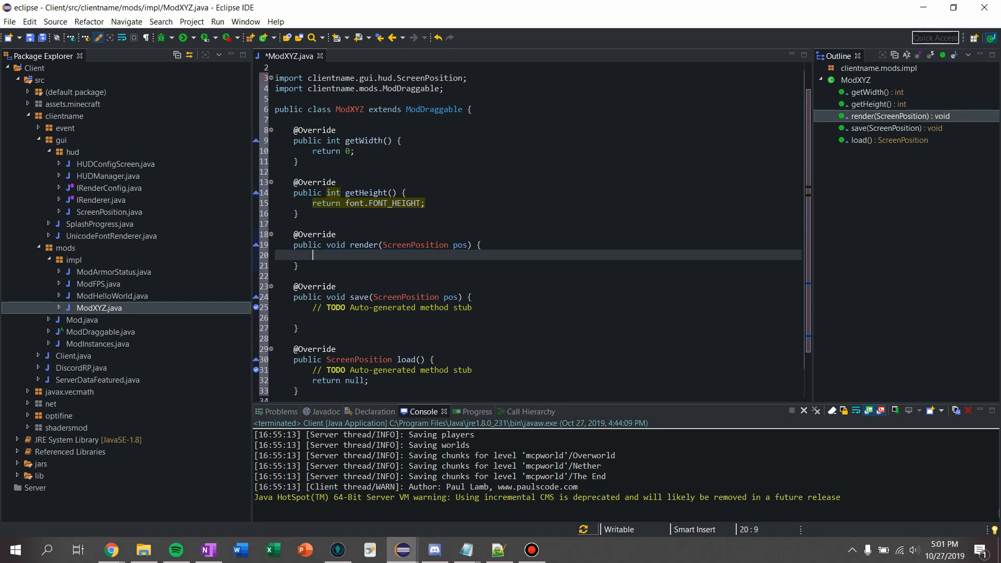
Add a private ScreenPosition pos field that save assigns and load returns
text(p)
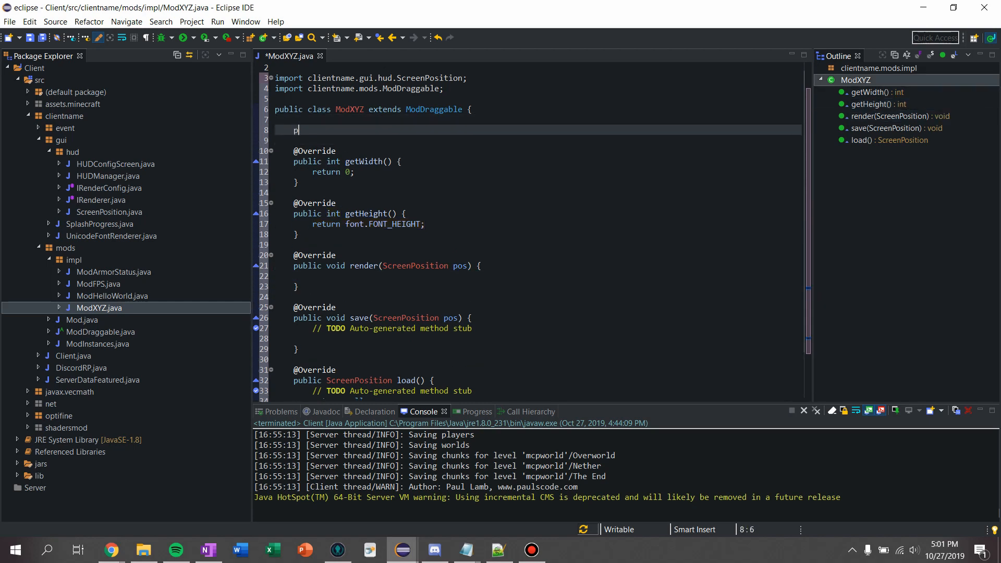
text(rivate ScreenPosition pos;)
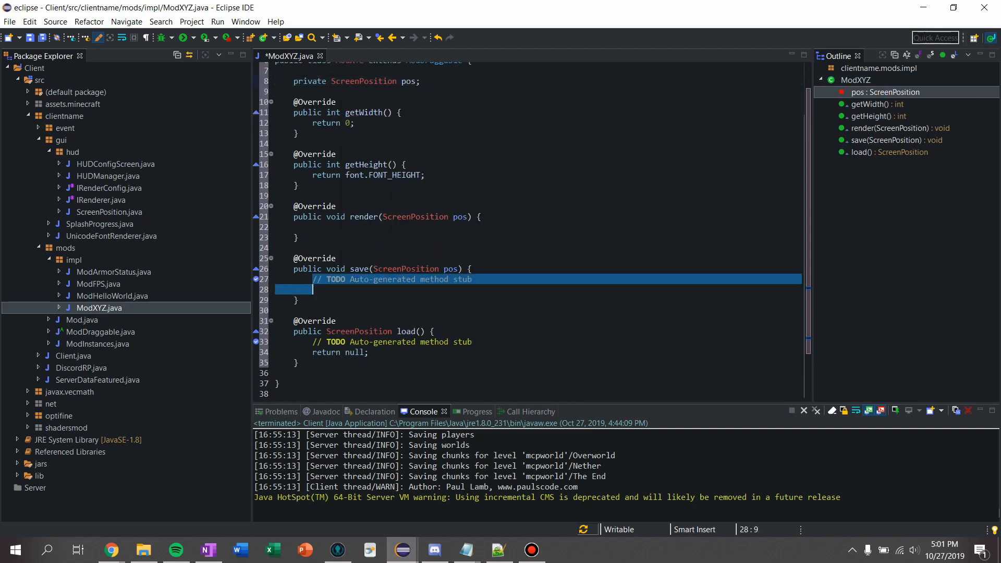
text(this.pos =)
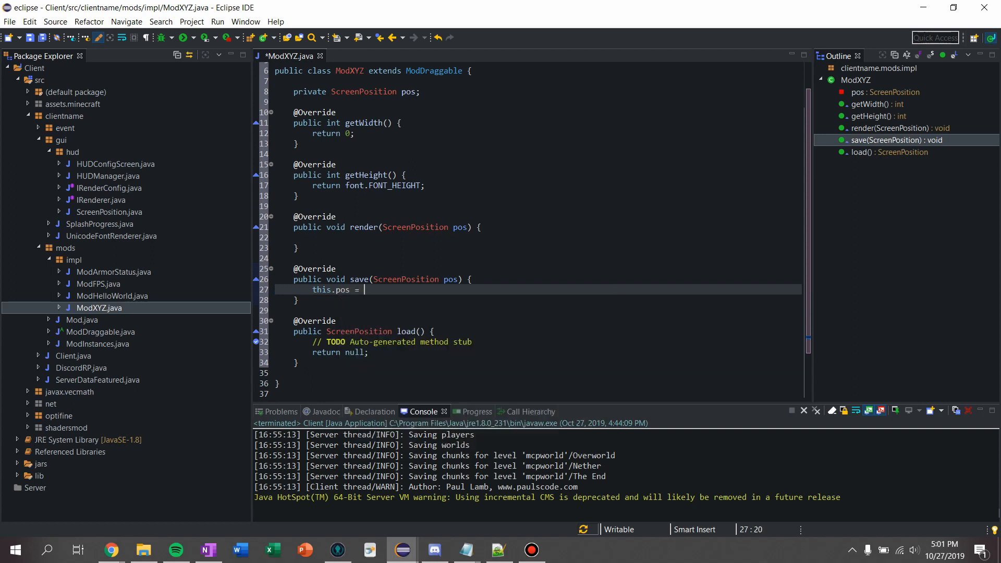
text(pos;)
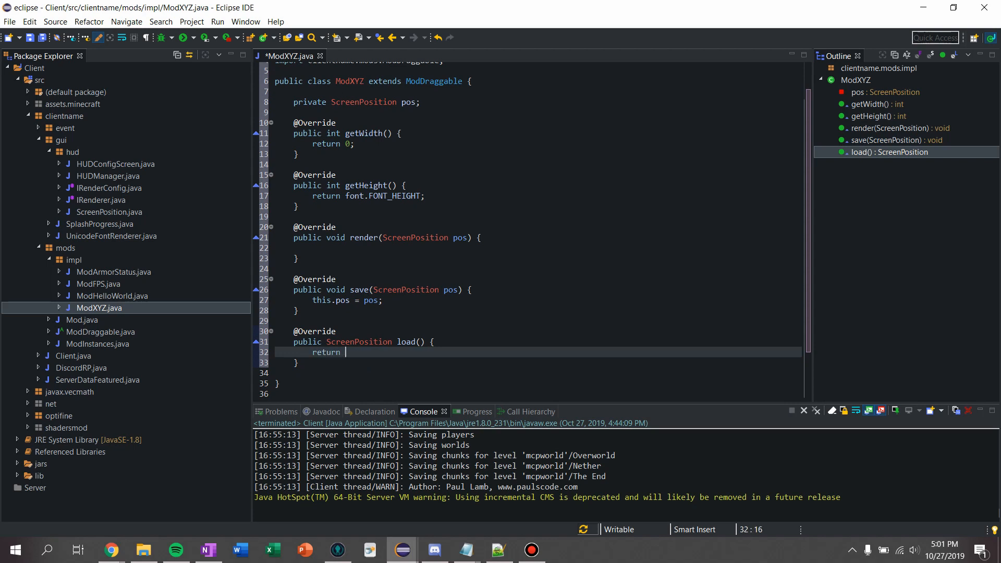
text(pos;)
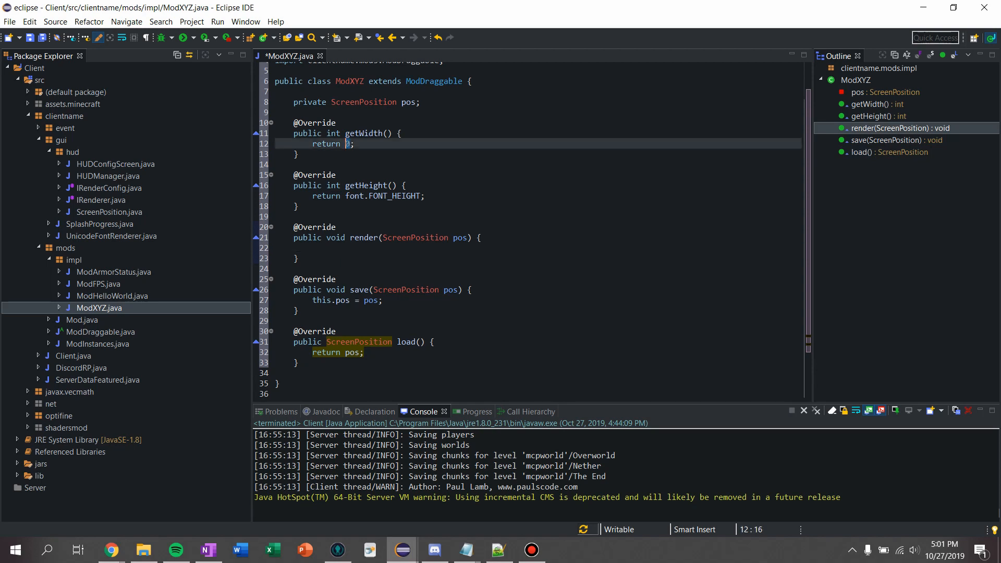
Have getWidth return the width of getXYZString() and render draw it at pos's absolute X/Y with colour -1
text(font.getStringWidth(text)
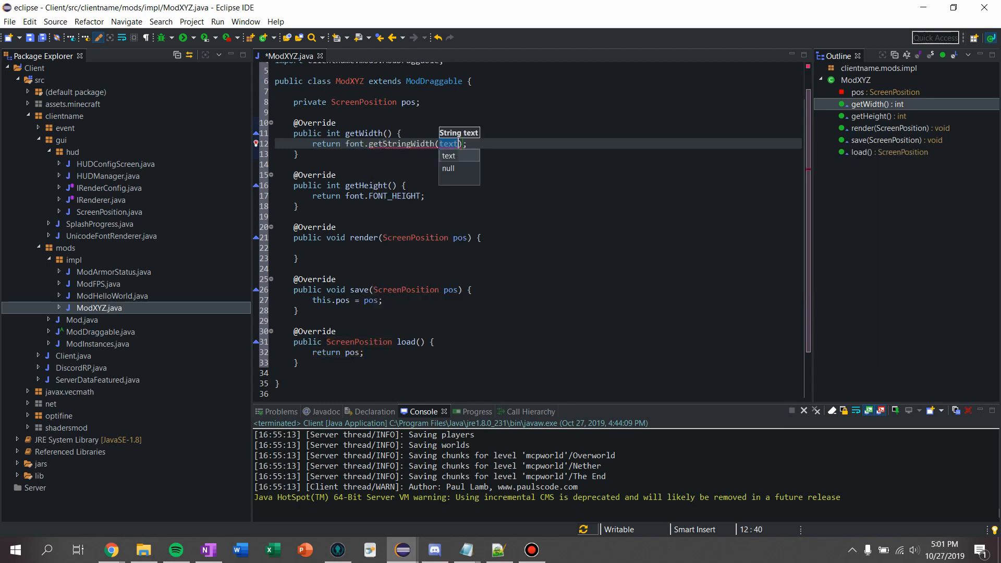
text(get)
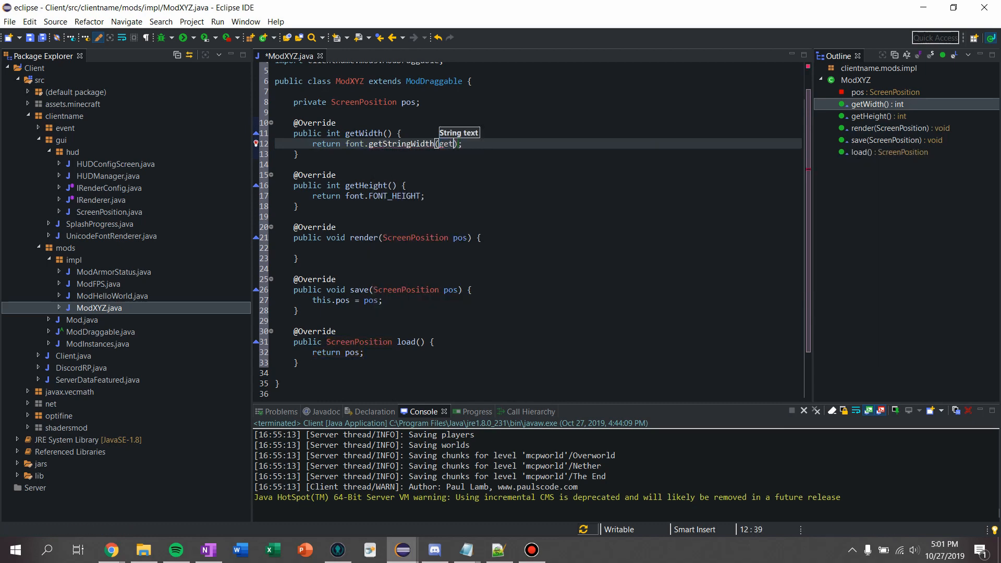
text(XYZString()
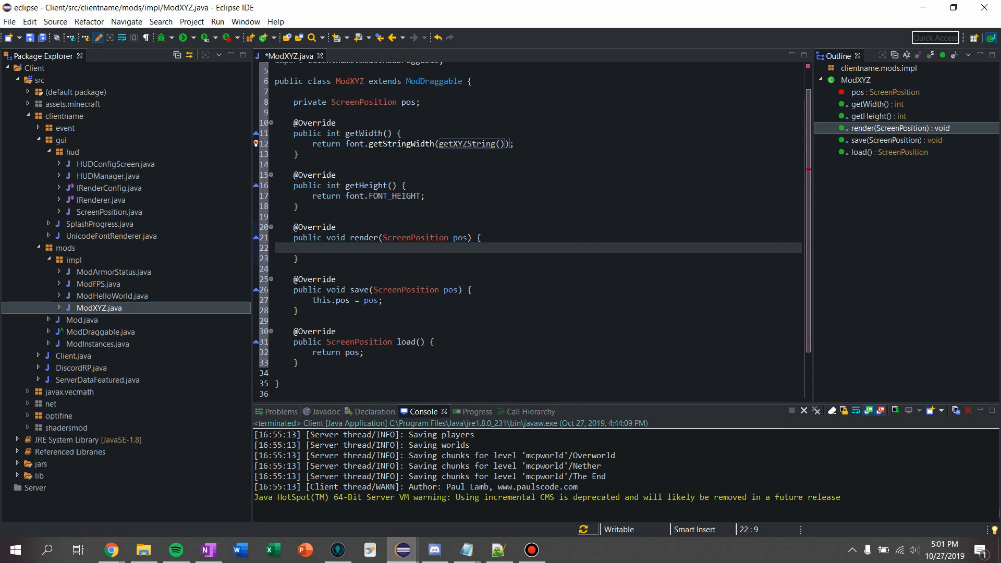
text(font.drawString(getXYZString(), pos.getAbsoluteX(), pos.getAbsoluteY(), color)
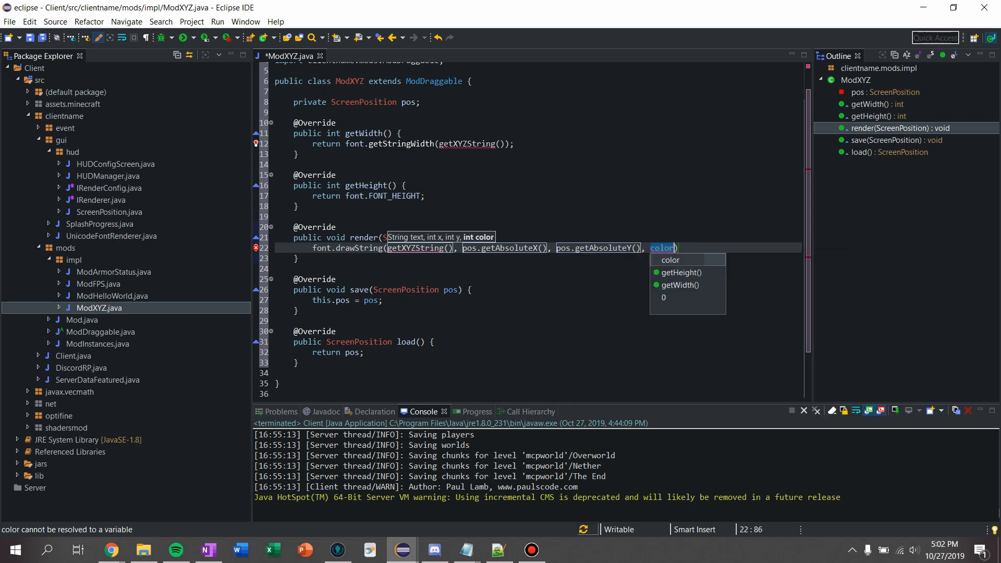
text(-1)
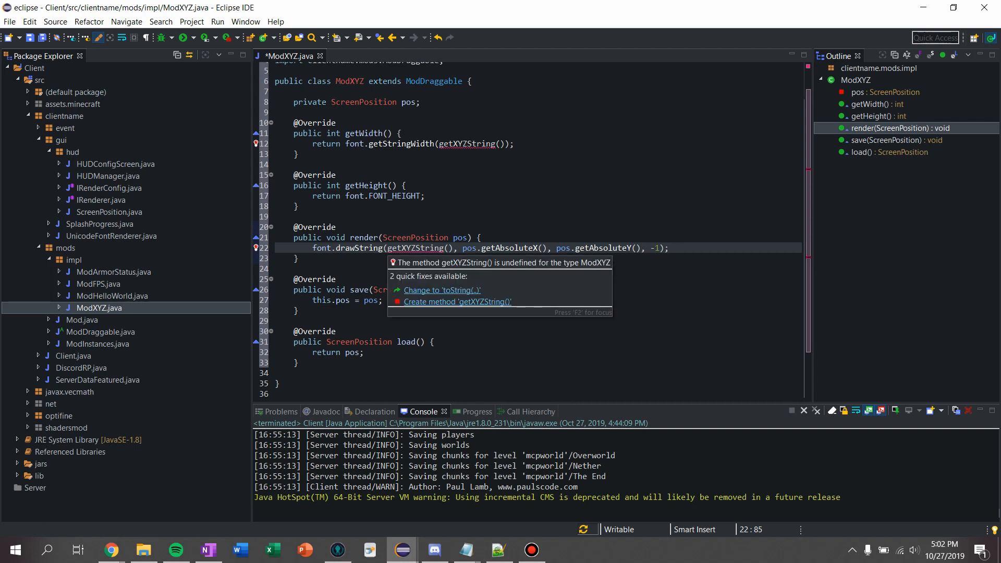
Generate getXYZString and start its body as return String.format("XYZ:"
click(457, 301)
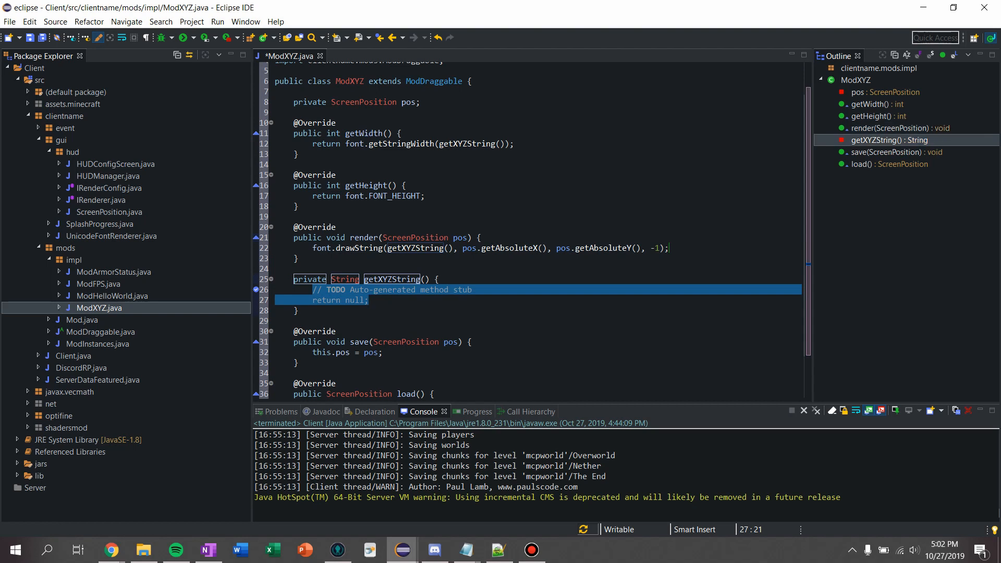
key(Delete)
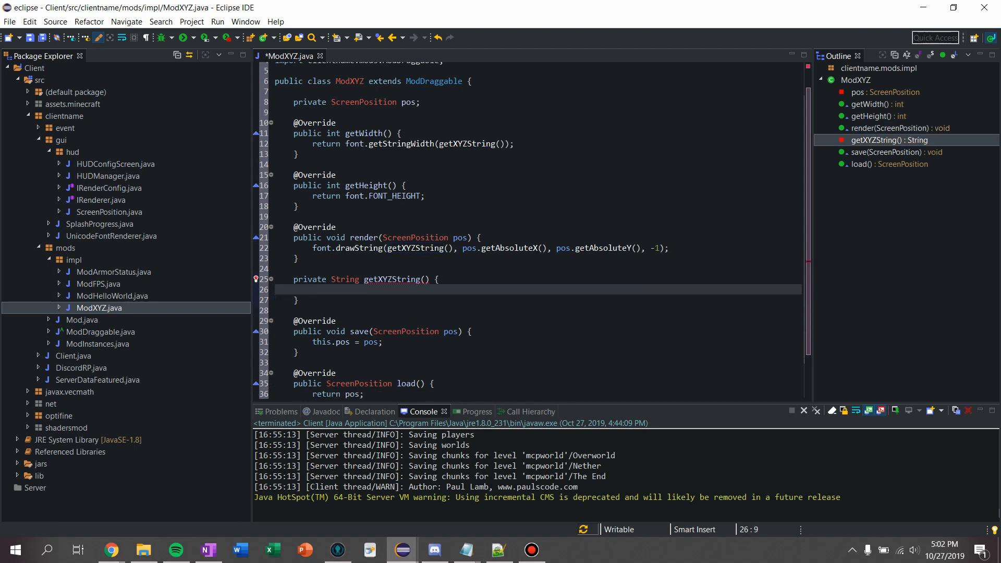
text(return)
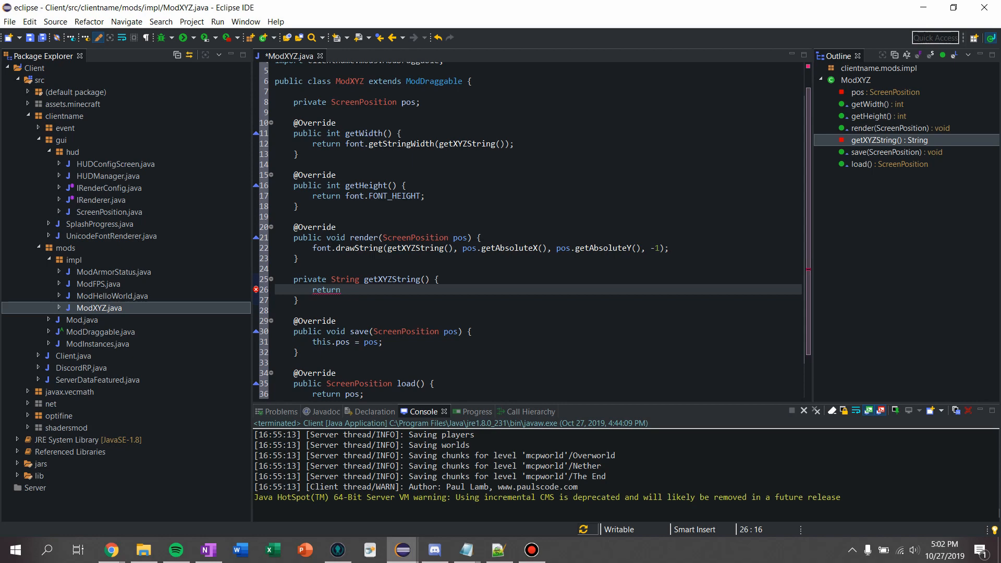
text(String.)
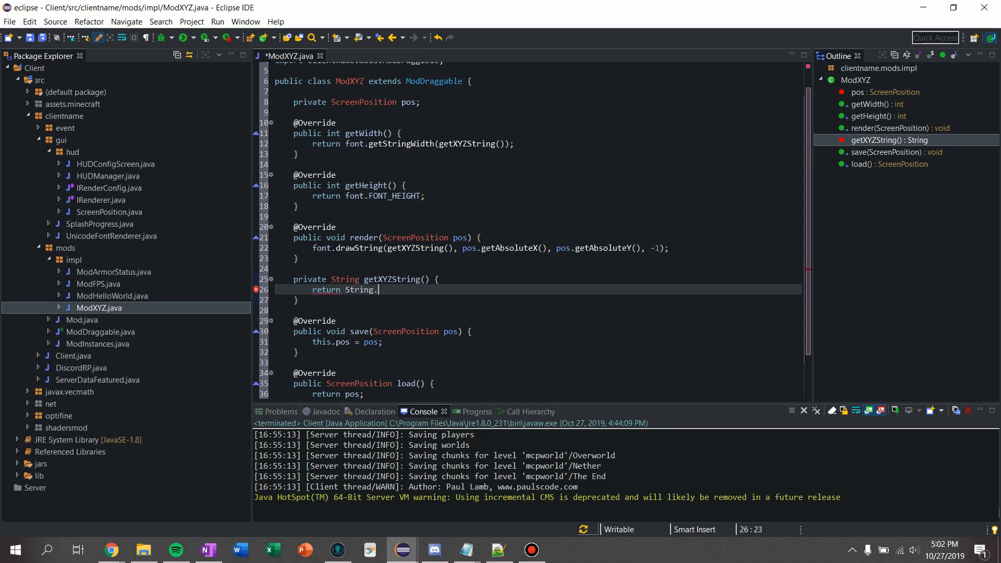
text(format(format, args)
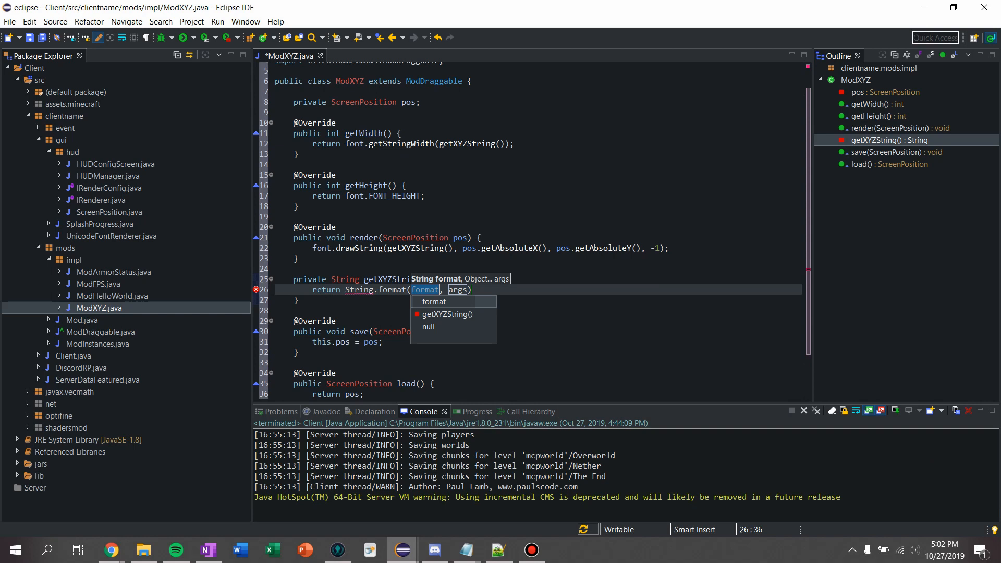
text("")
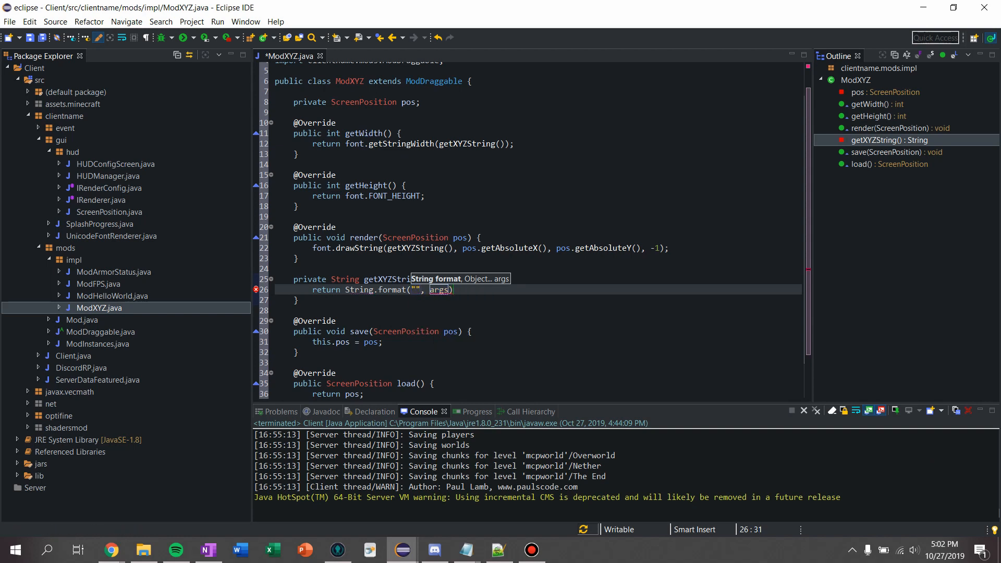
text(XYZ:)
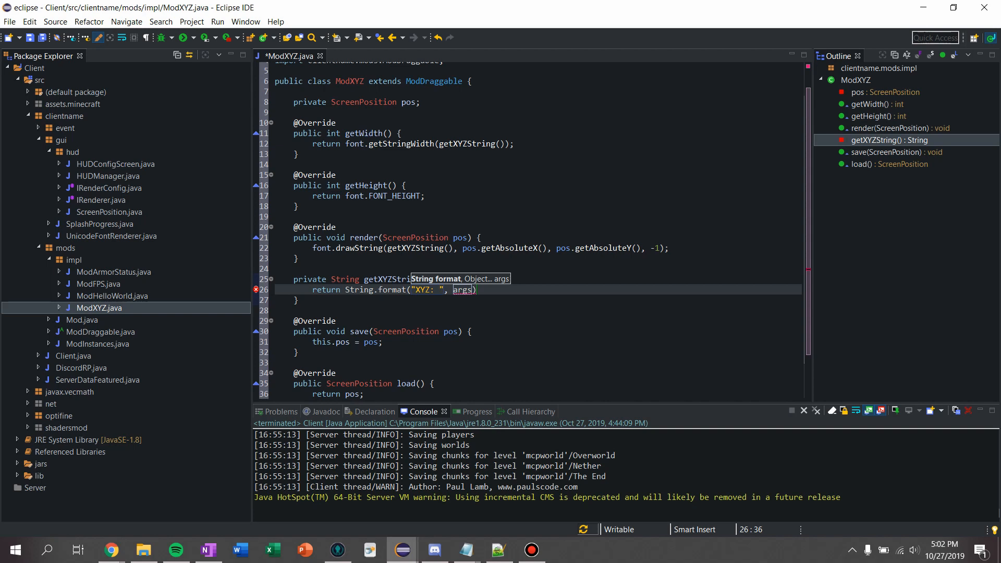
Complete the pattern as "XYZ: %.3f / %.3f / %.3f" ending the line with a semicolon
text(%.3)
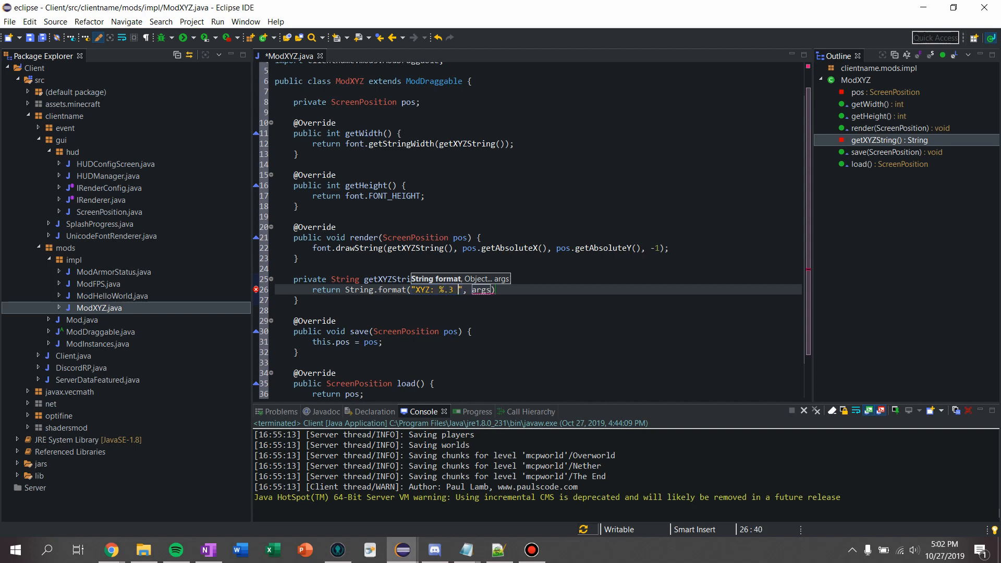
text(/ %)
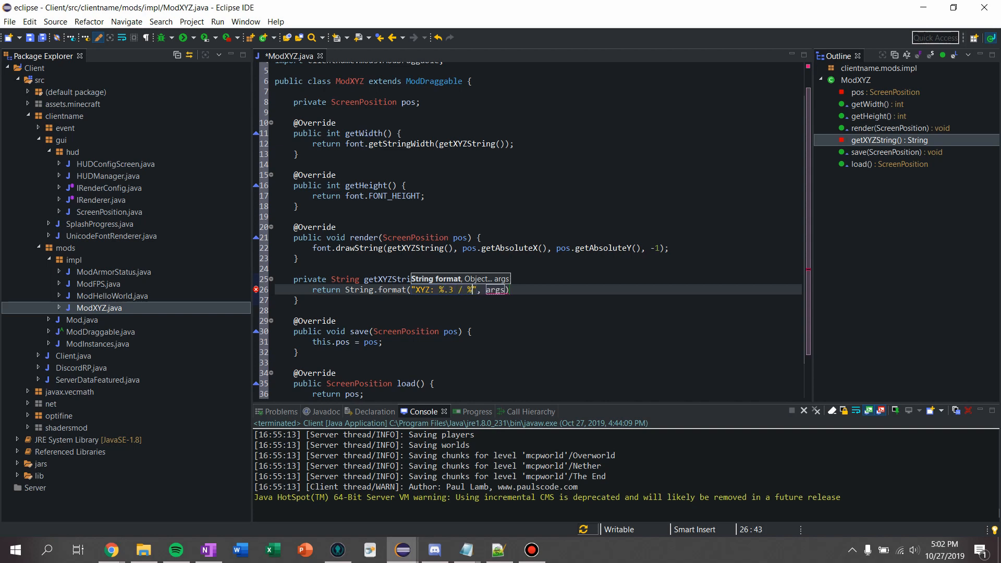
text(3)
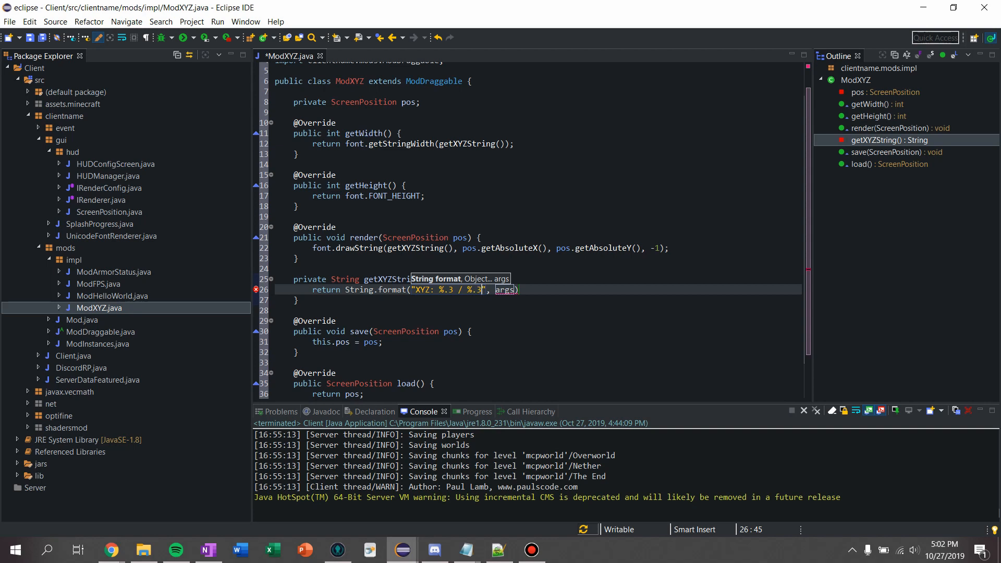
text(f)
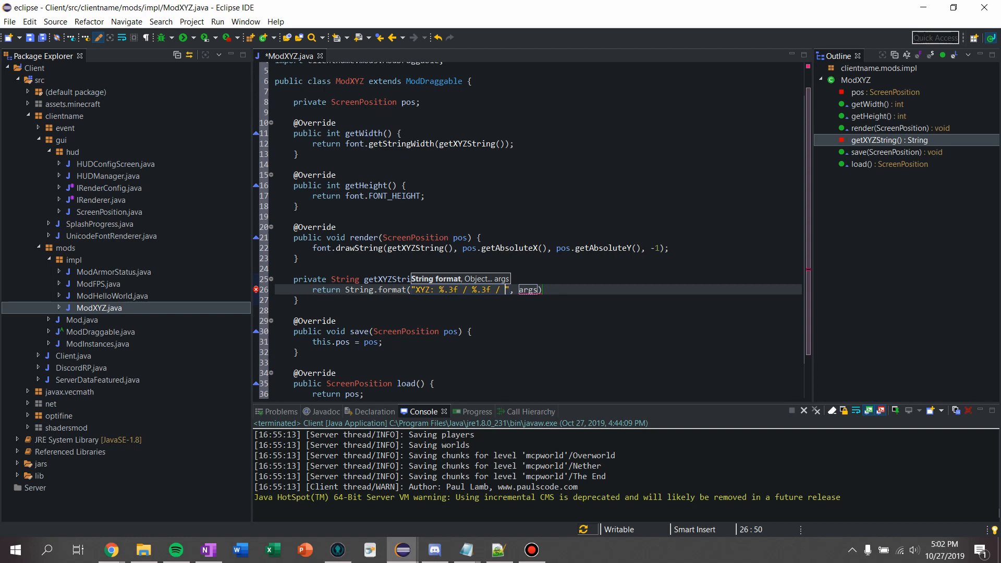
text(%.3f)
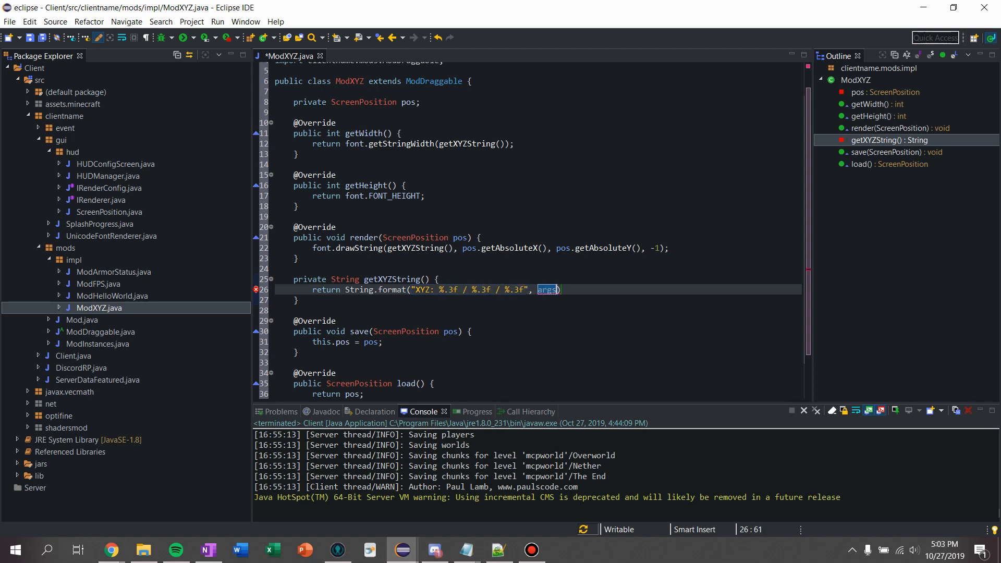
text(;)
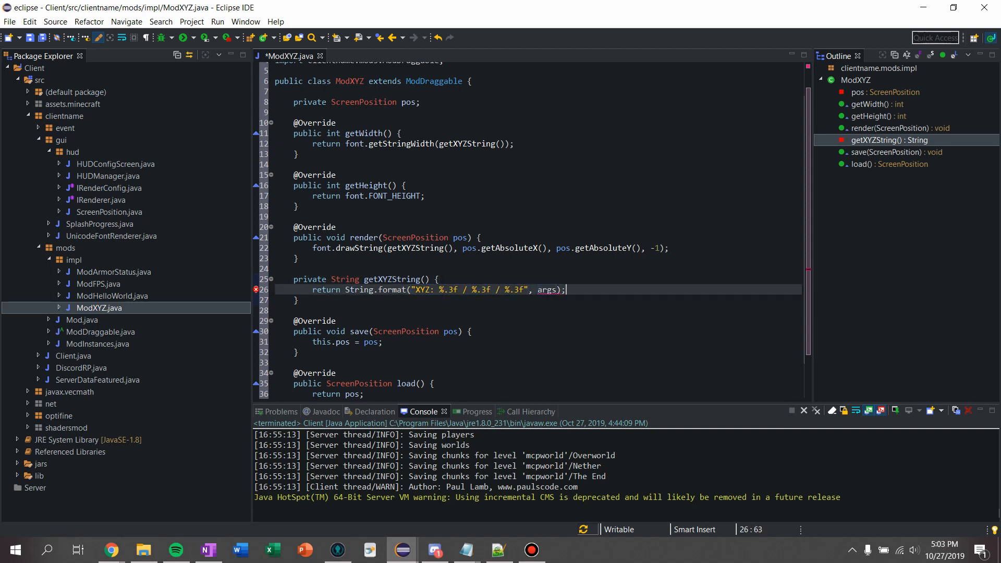
double_click(546, 289)
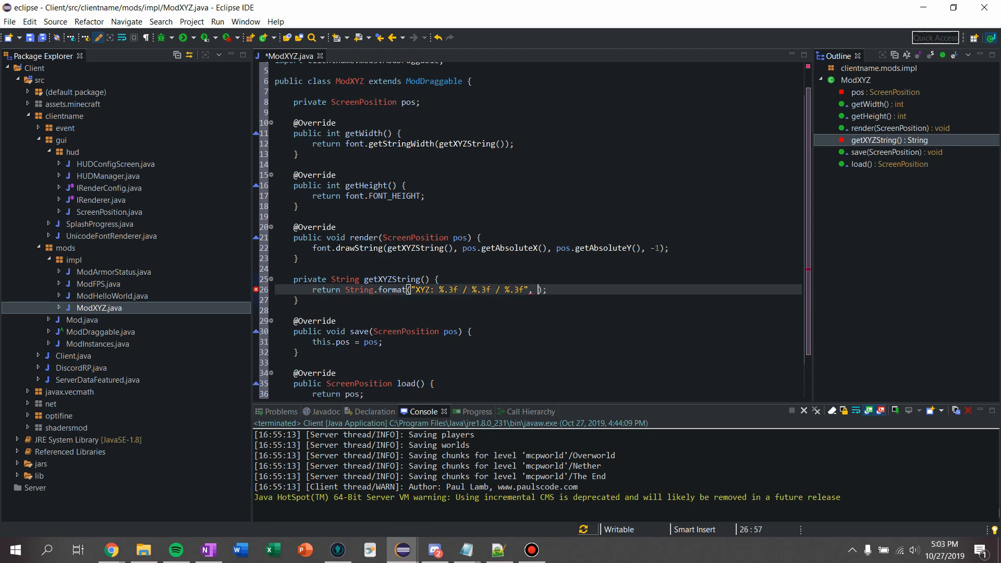
Pass mc.getRenderViewEntity().posX and getEntityBoundingBox().minY as the first two format arguments
text(mc)
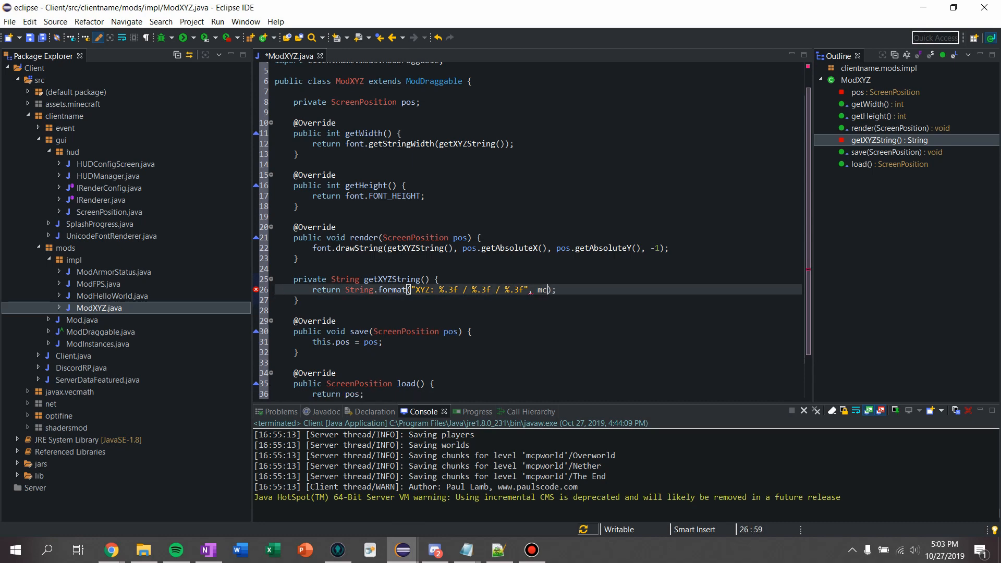
text(.getRenderViewEntity().)
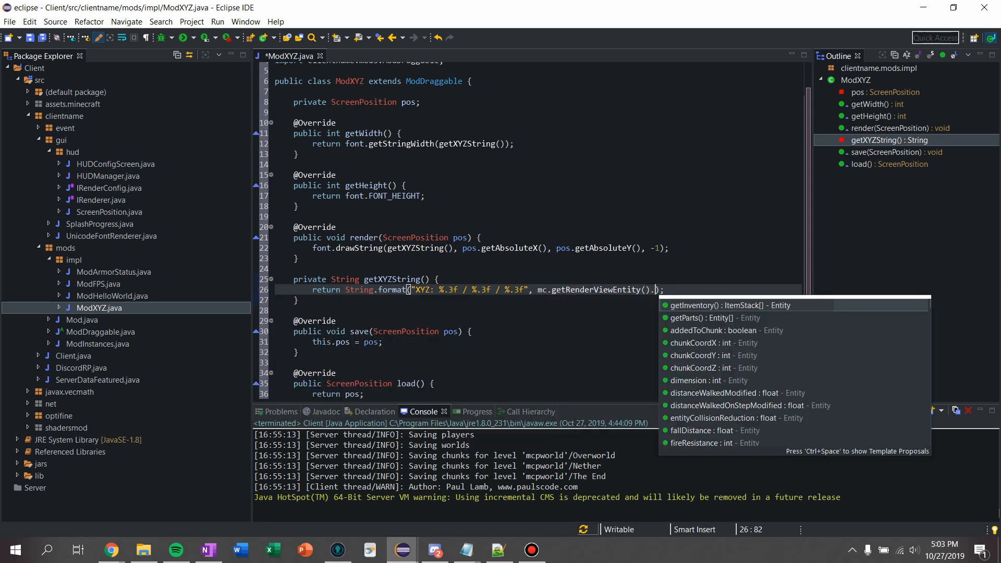
text(posX,)
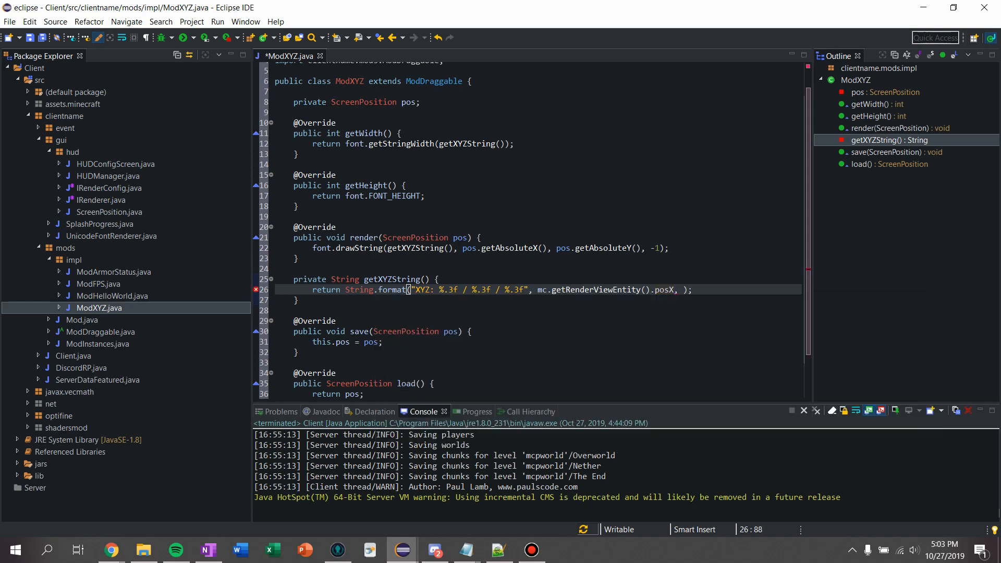
text(mc.getRenderViewEntity()
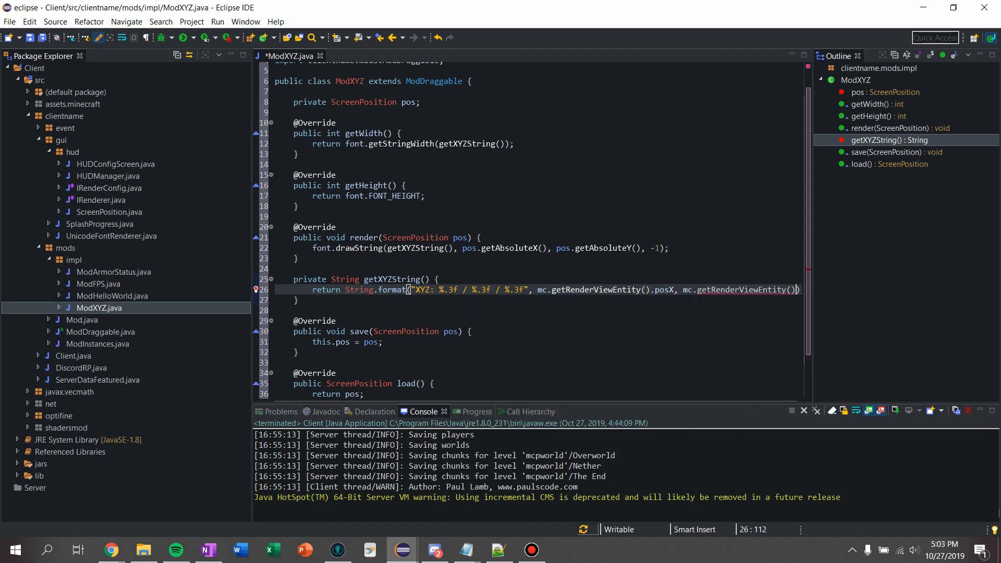
text(.getEntityBoundingBox()
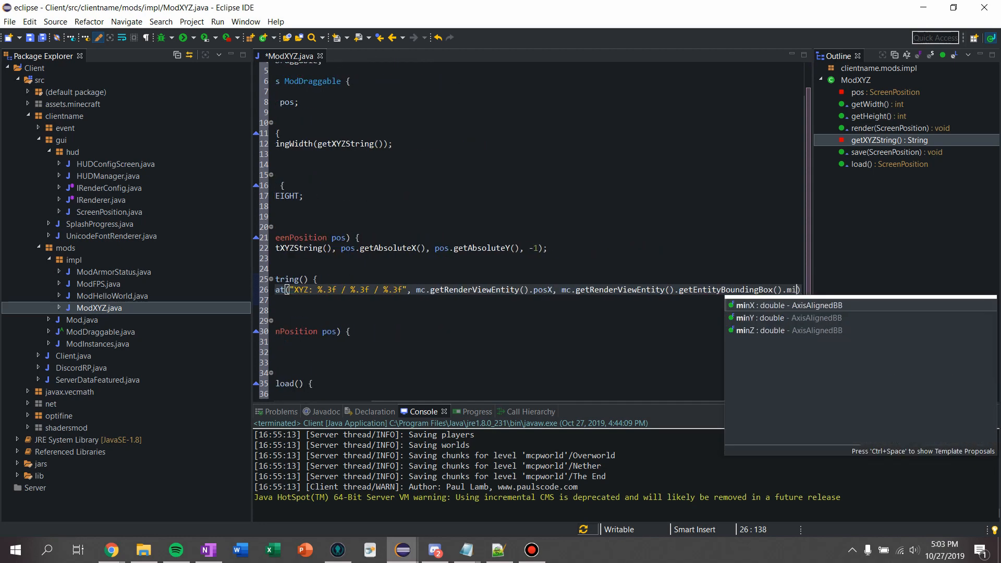
click(766, 317)
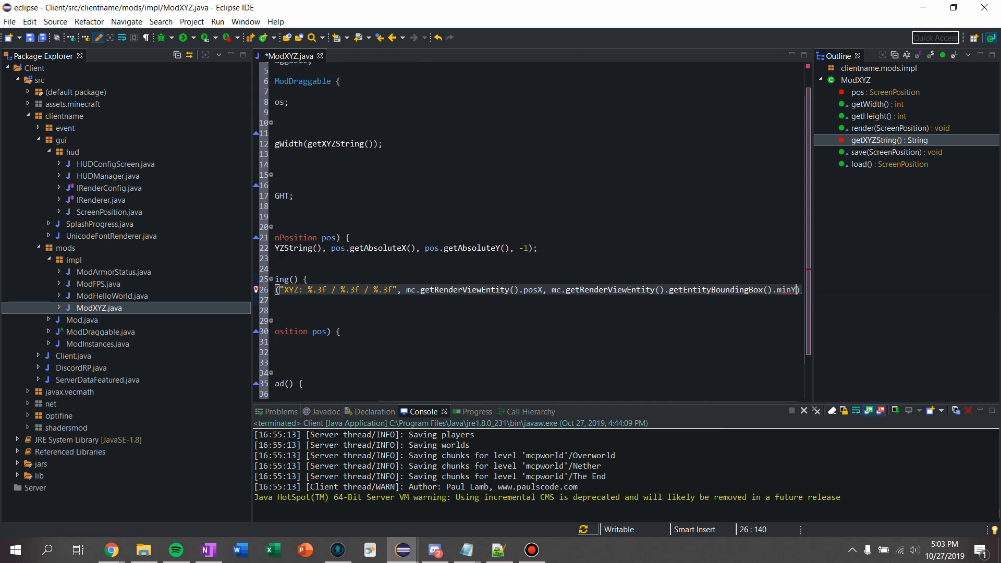
Add mc.getRenderViewEntity().posZ as the third format argument
text(mc.)
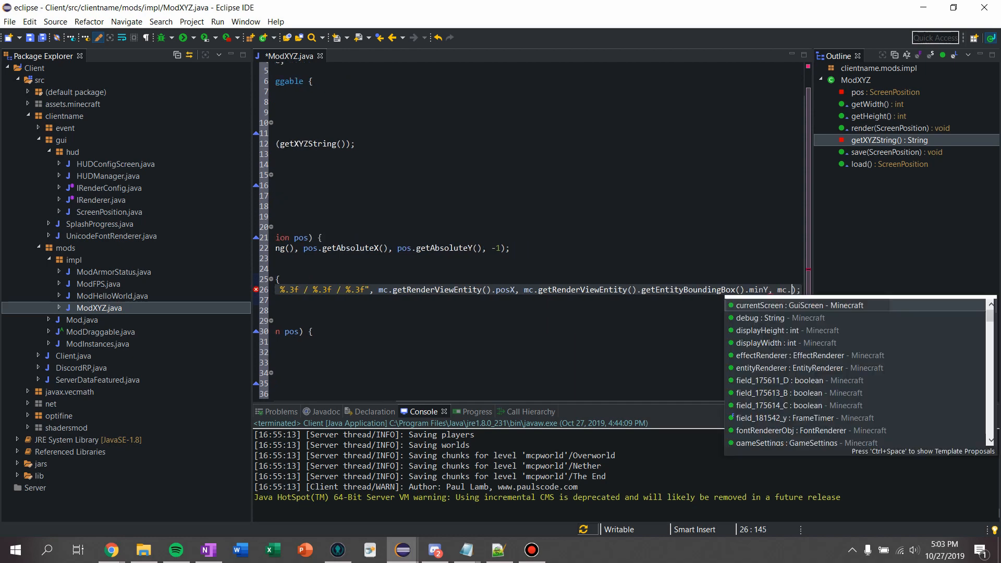
text(getRenderViewEntity()
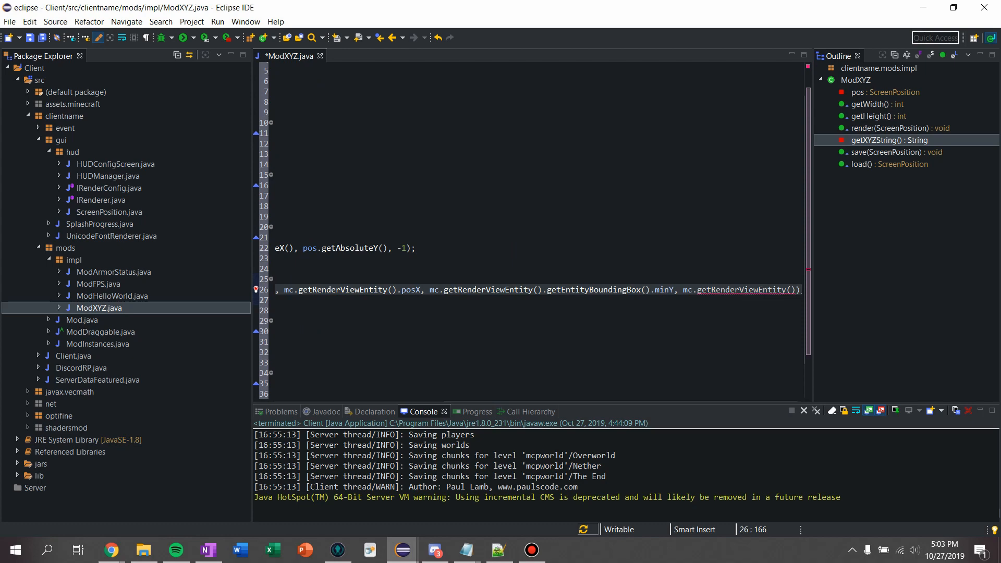
text(posZ)
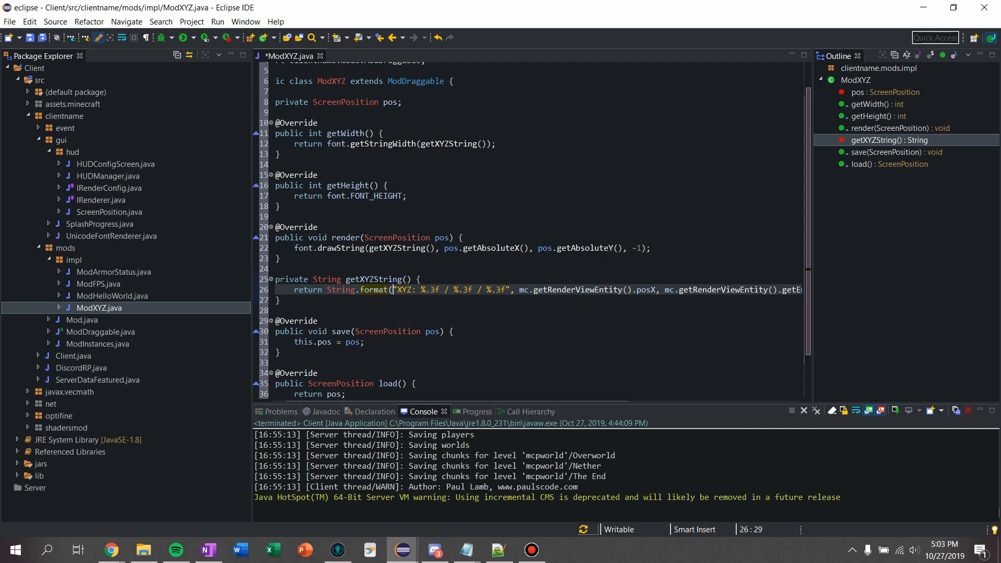
key(Enter)
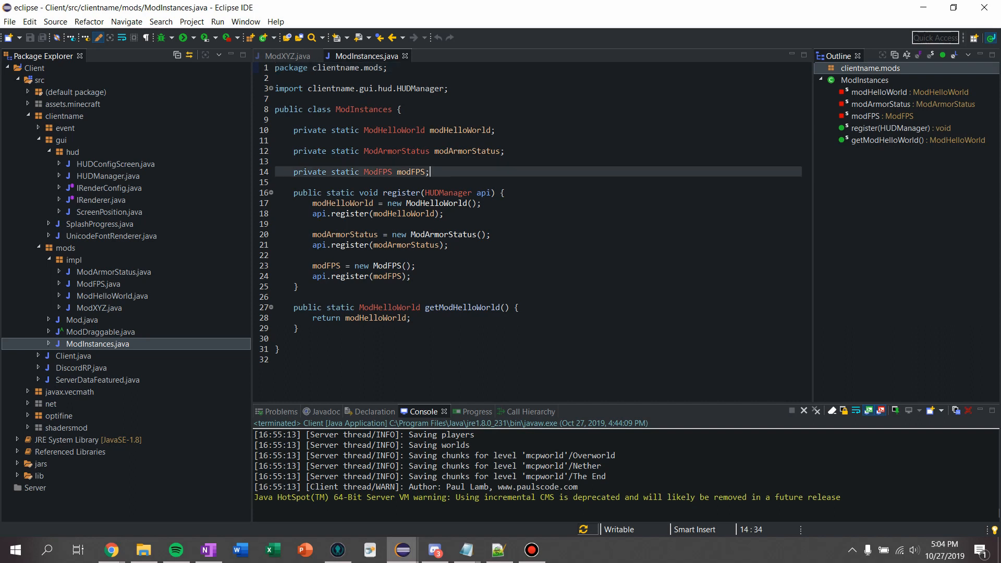
Declare private static ModXYZ modXYZ; below the modFPS field in ModInstances
text(pr)
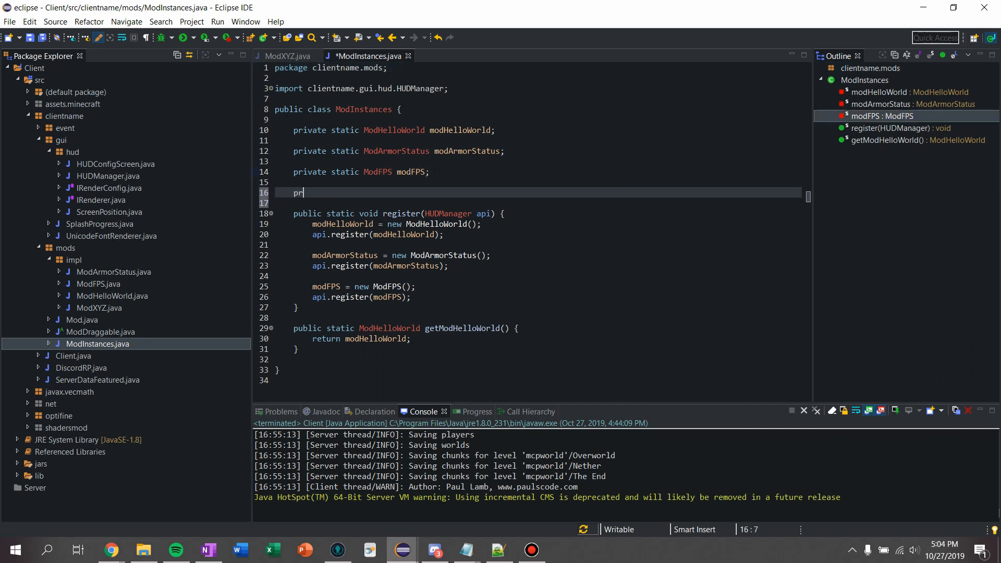
text(ivate stat)
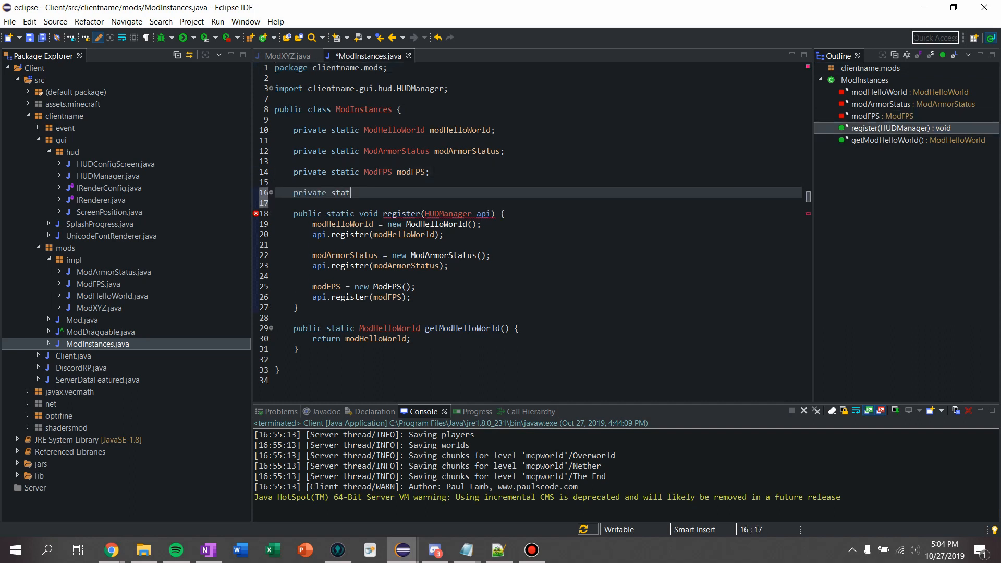
text(ic M)
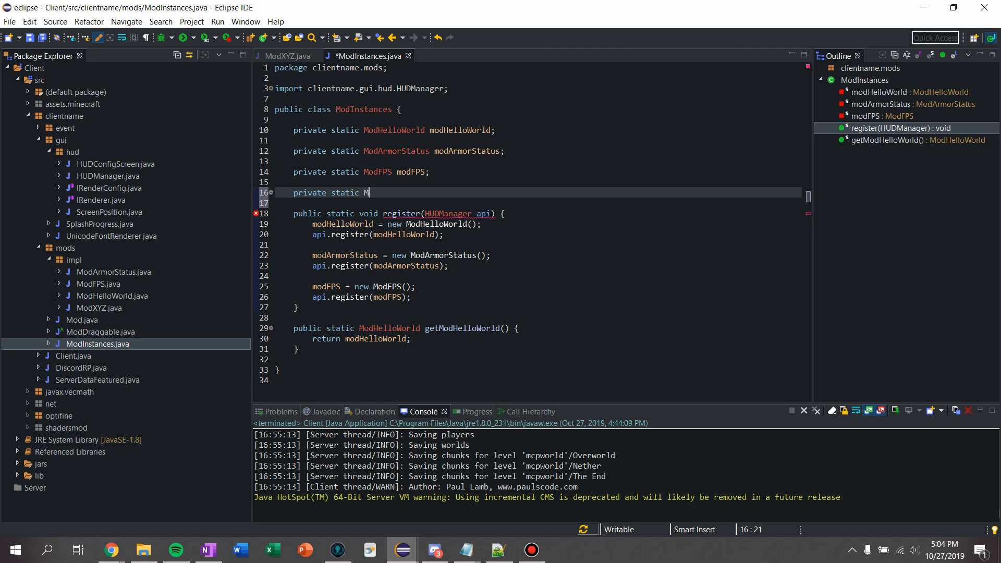
text(odXYZ mod)
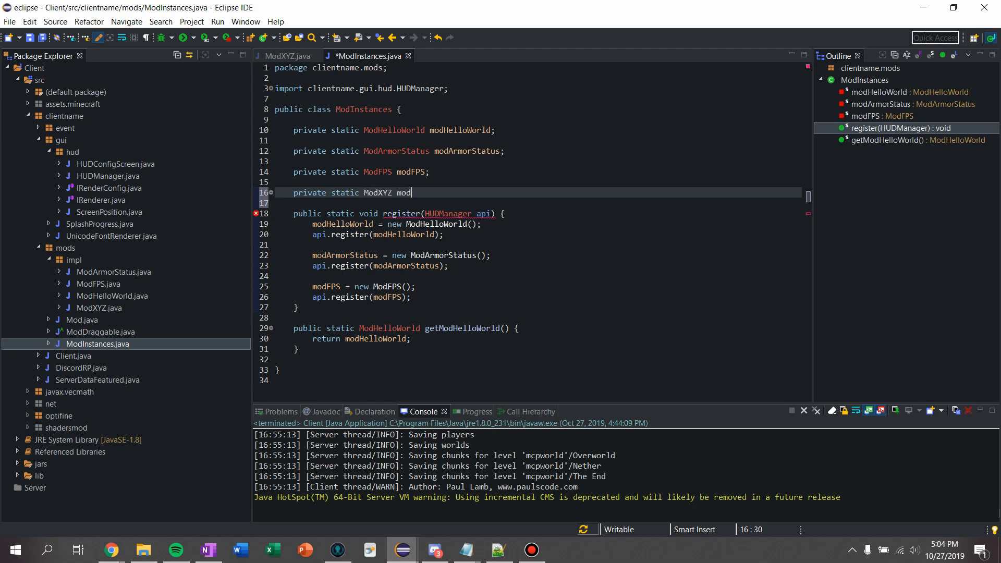
text(XYZ;)
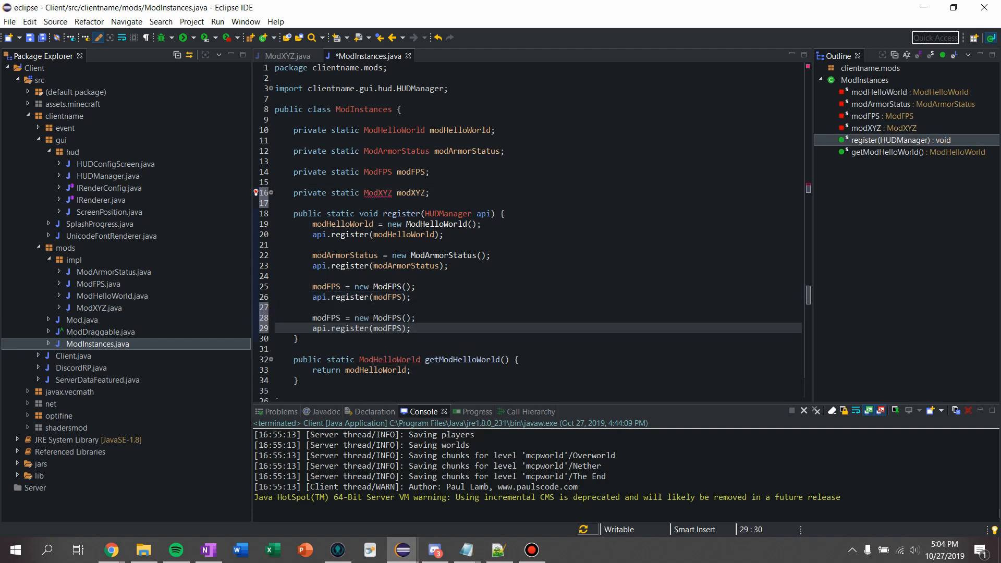
Change the pasted lines to create and register modXYZ, then save ModInstances
click(377, 192)
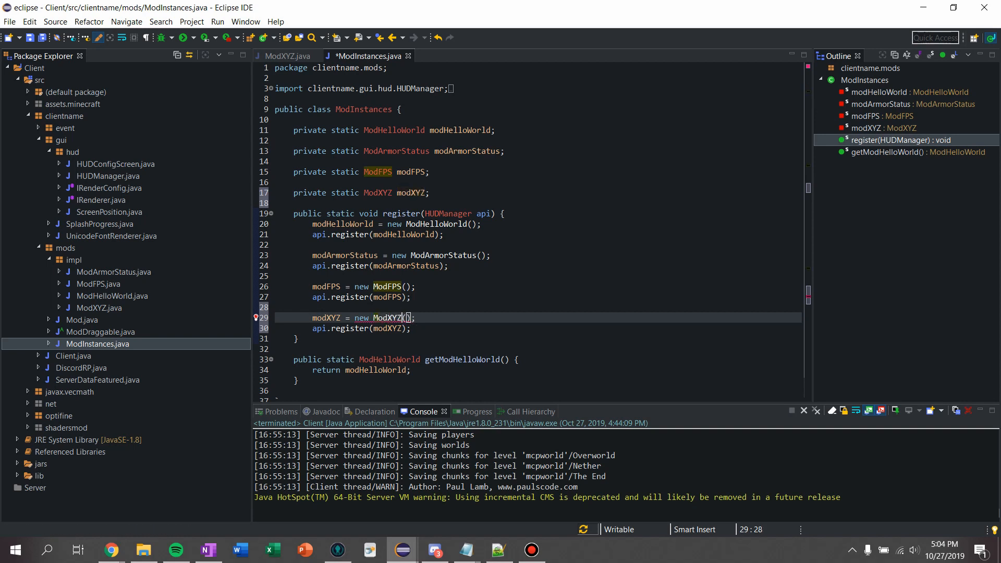
key(ctrl+s)
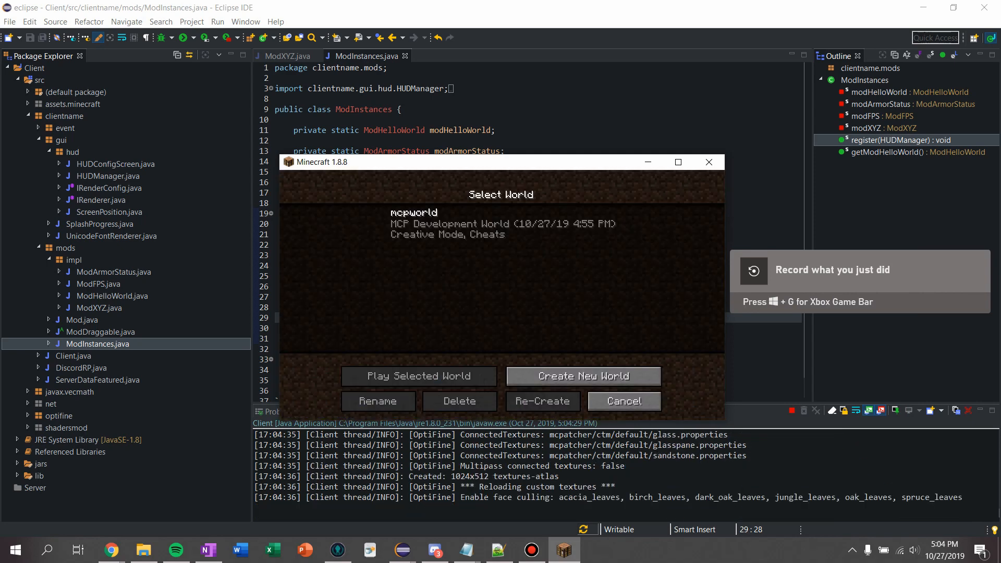
Play mcpworld and walk around watching the XYZ readout update
click(417, 376)
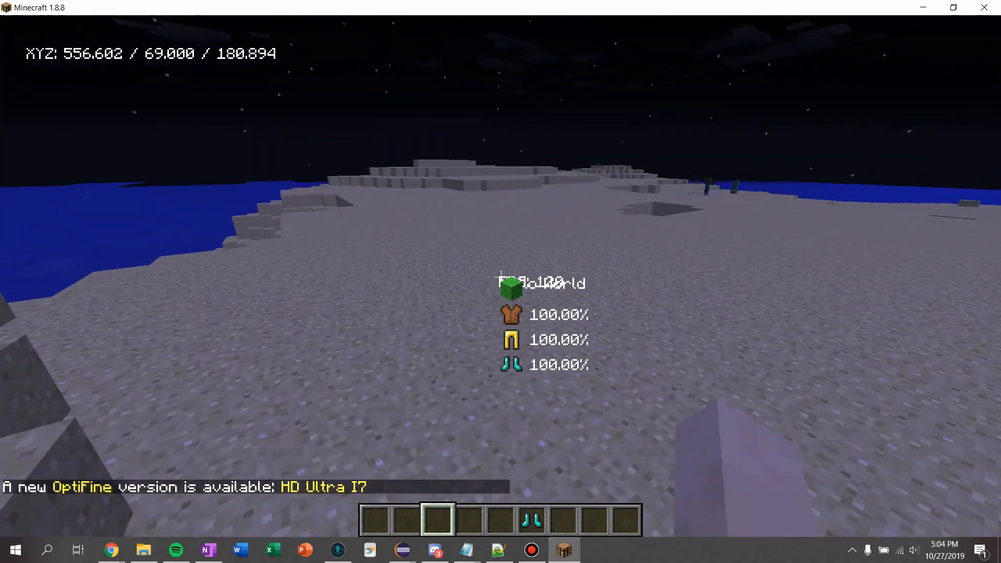
key(w)
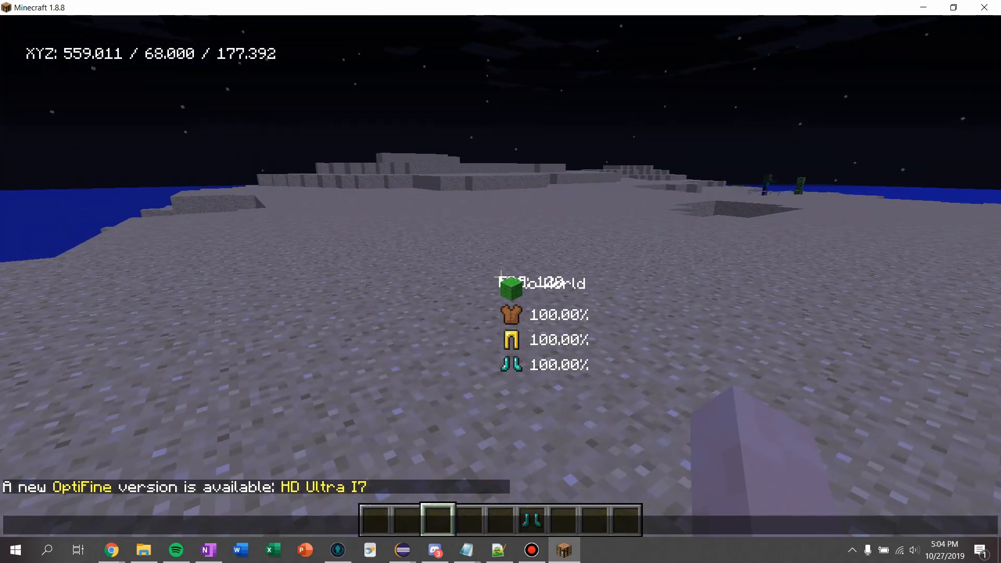